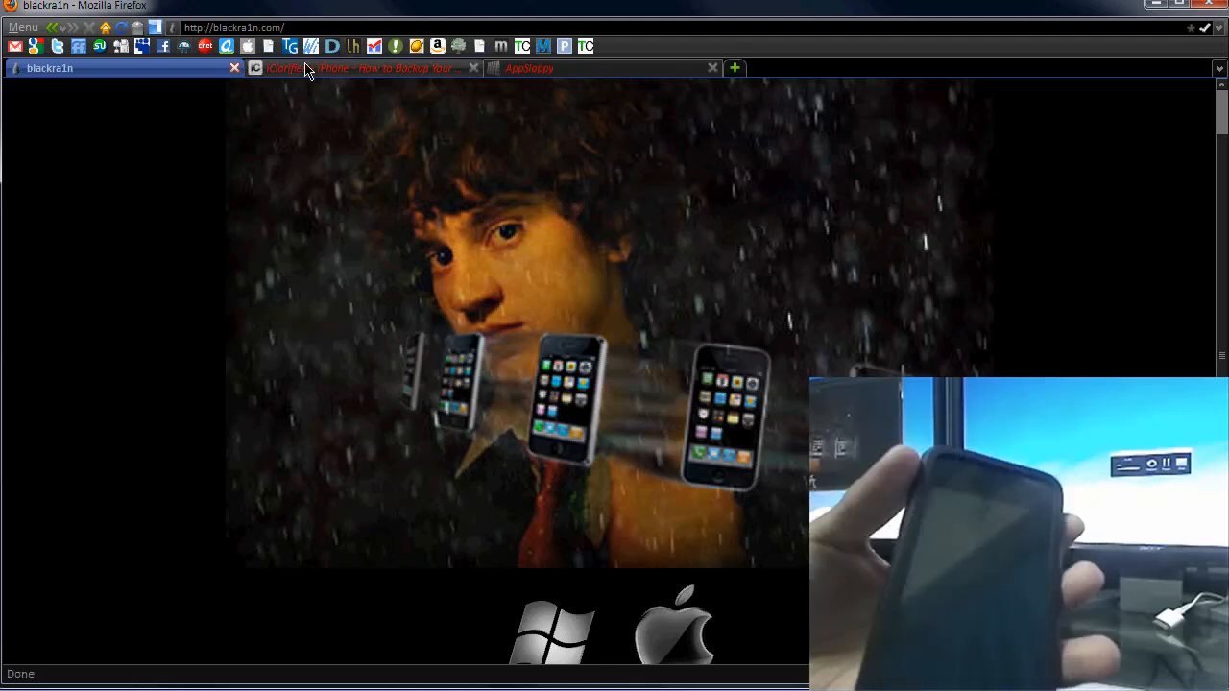
Step: Switch to the iClarified Chronus backup guide and scroll down through the page
click(360, 67)
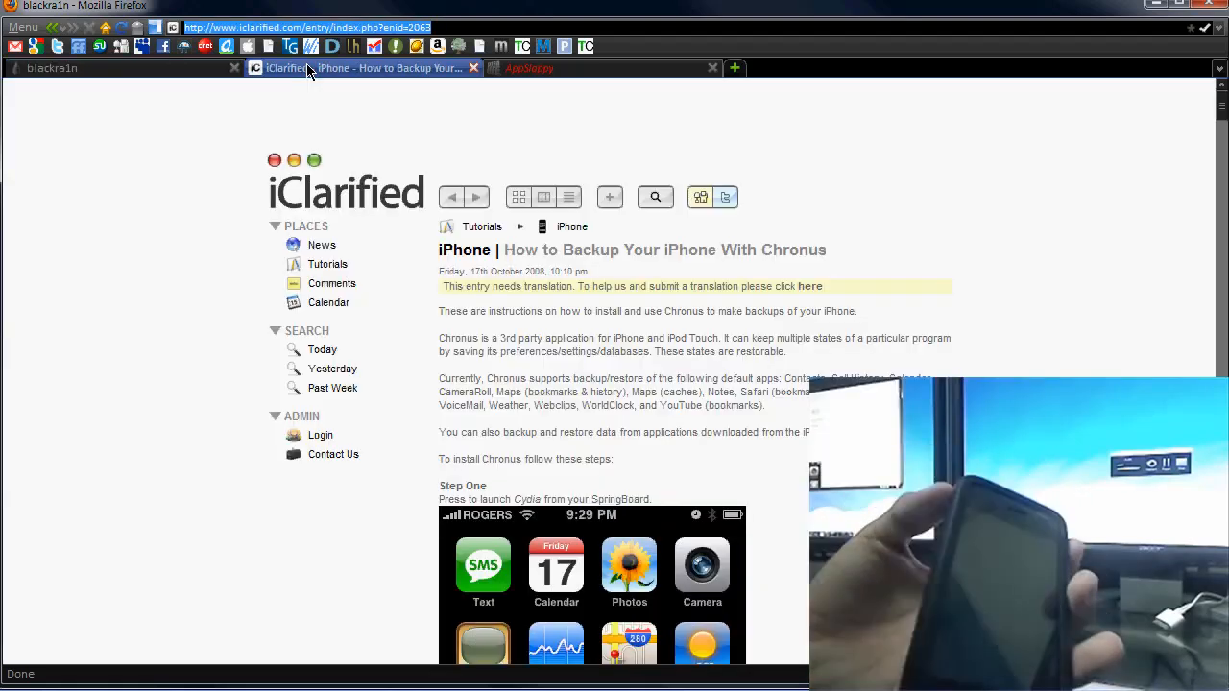
scroll(down, 3)
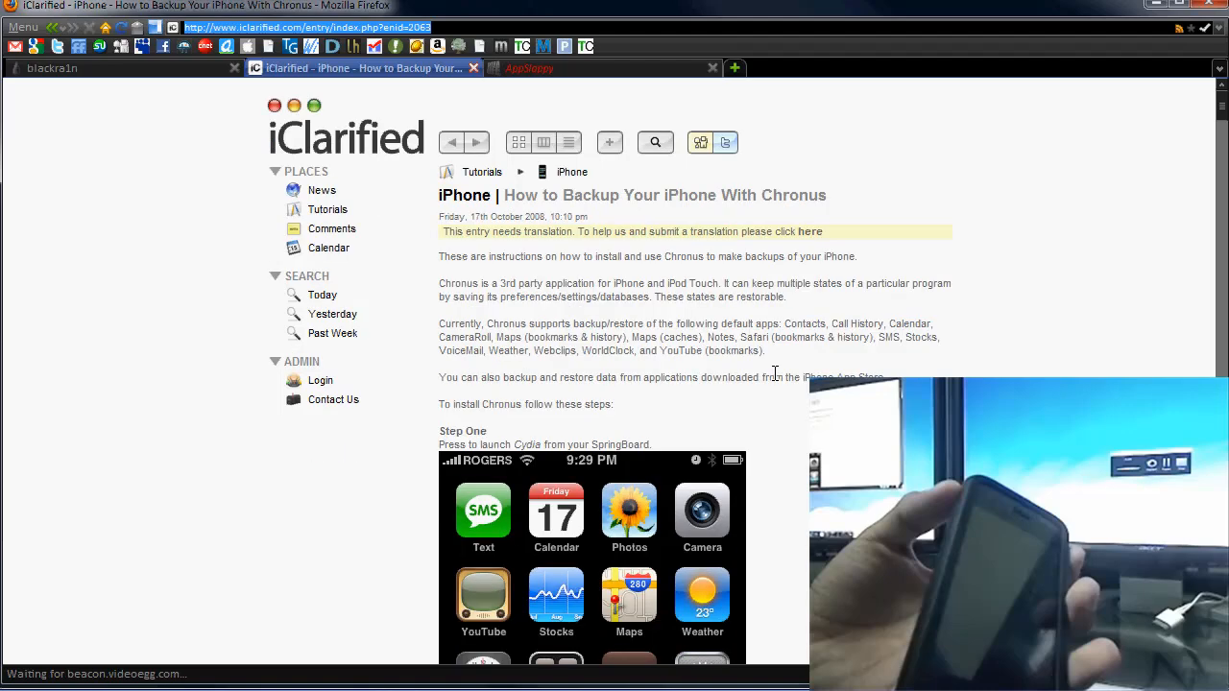
scroll(down, 3)
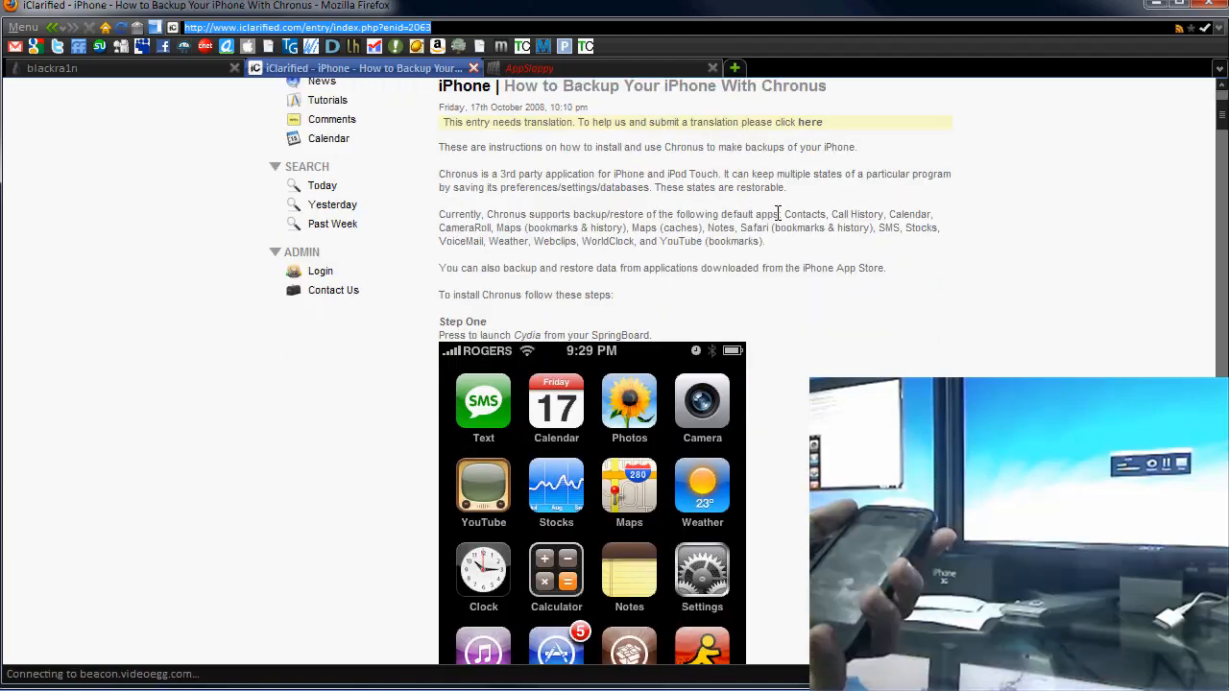
scroll(down, 3)
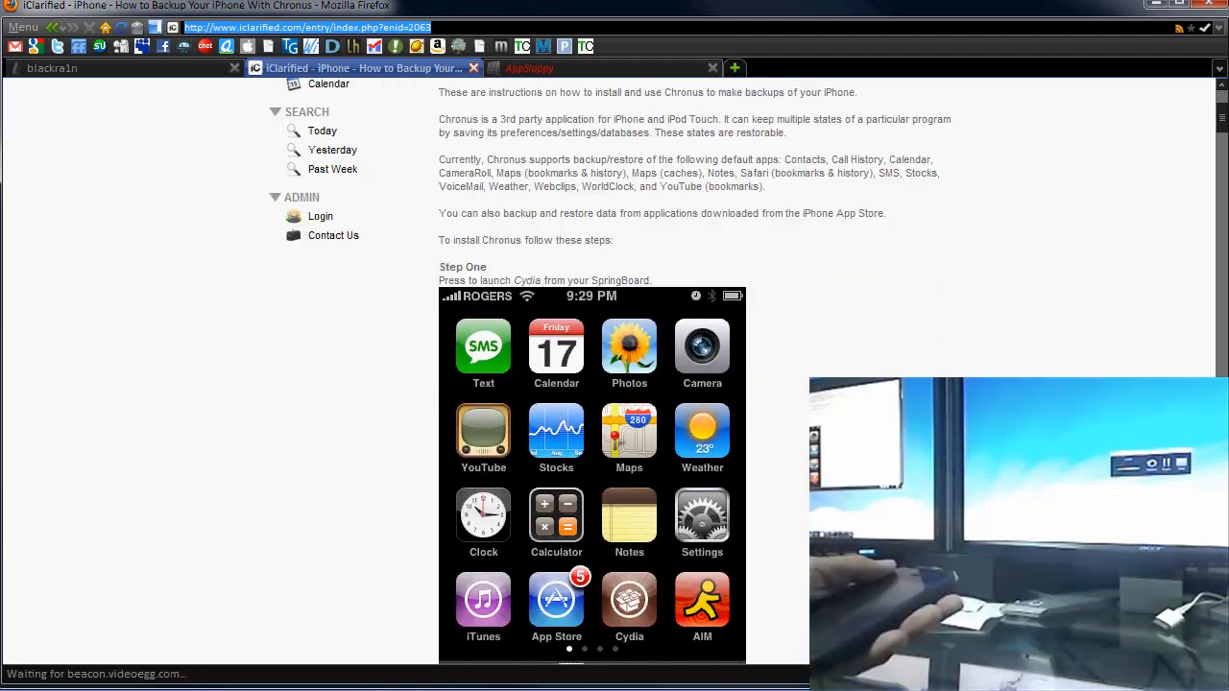
scroll(down, 3)
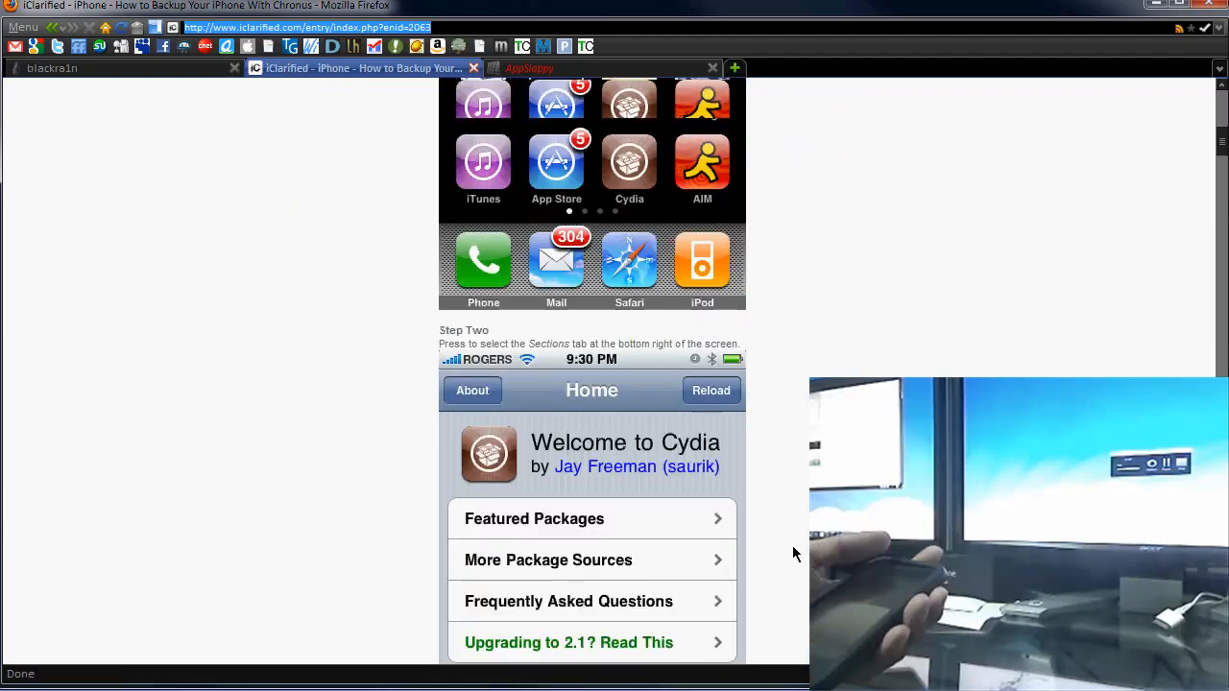
scroll(down, 3)
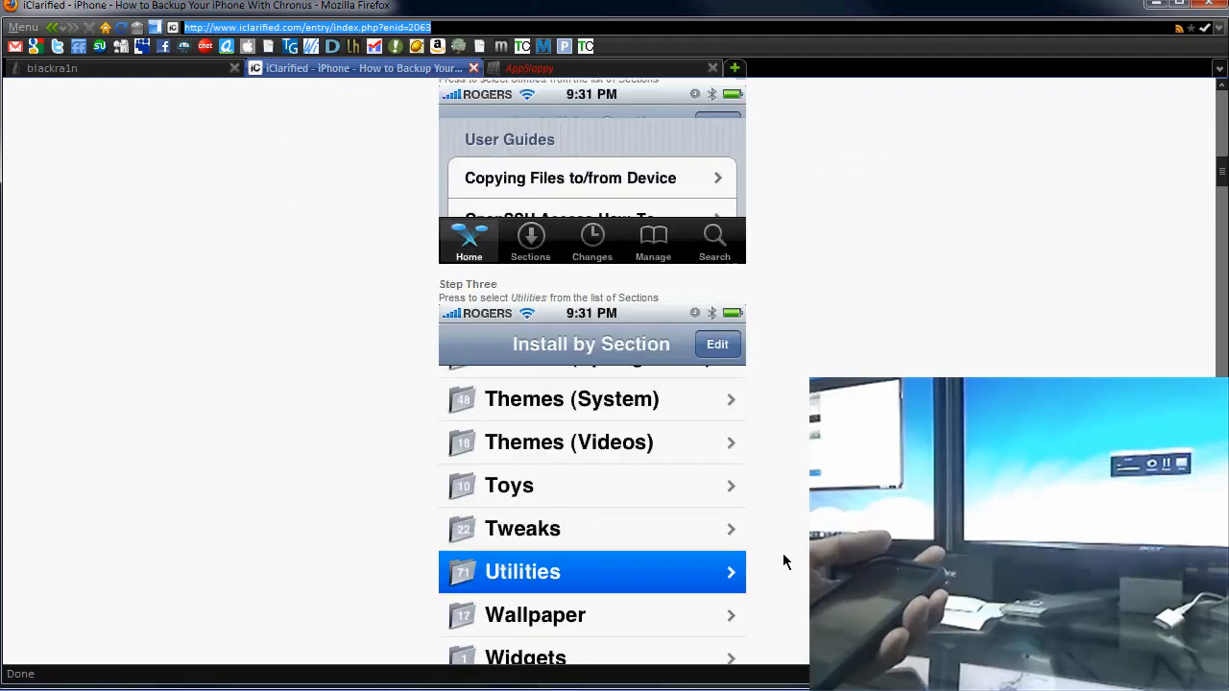
scroll(down, 3)
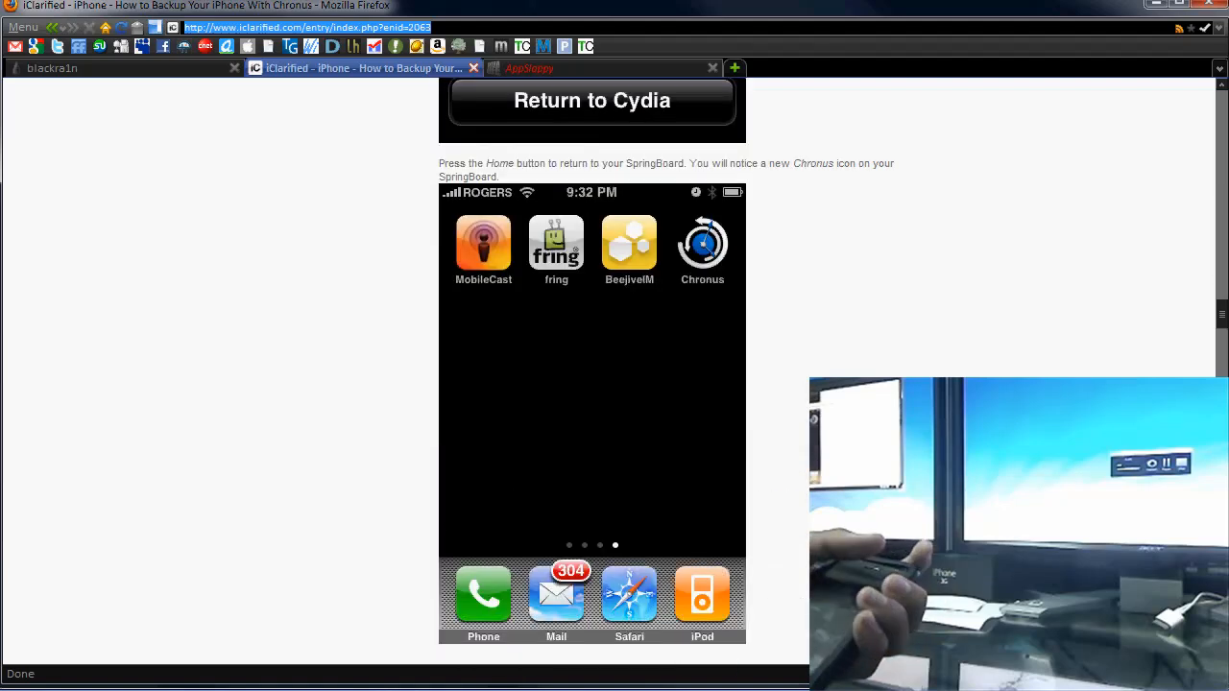
scroll(down, 3)
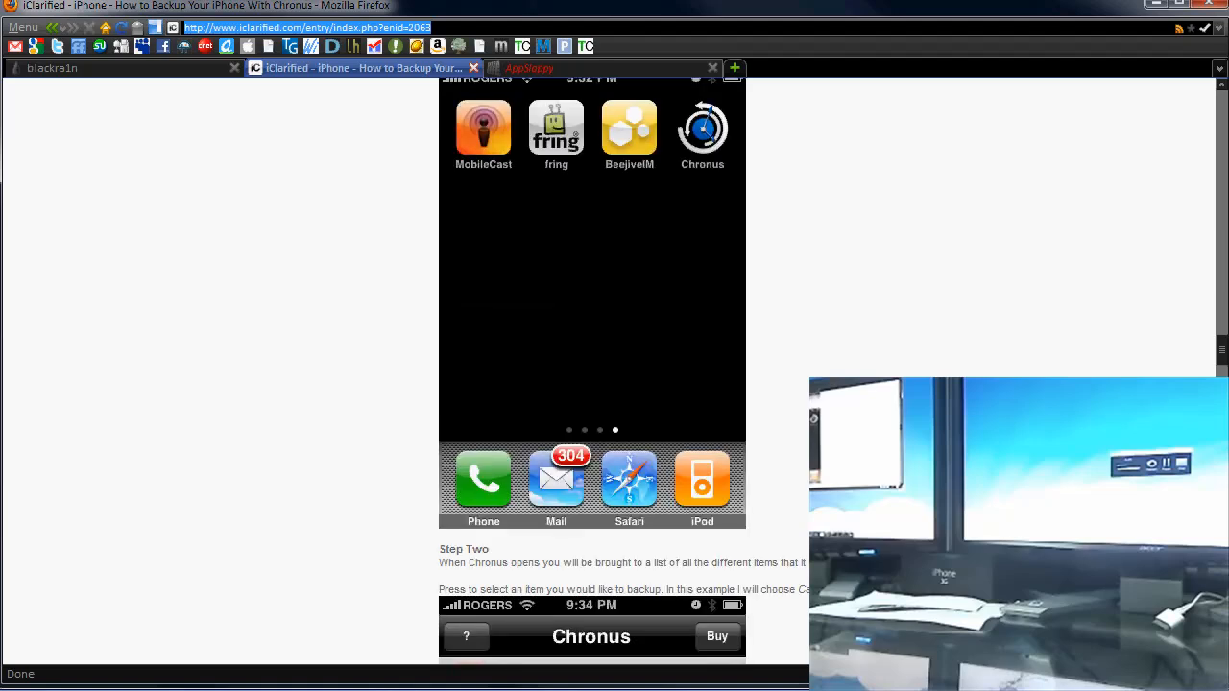
scroll(down, 3)
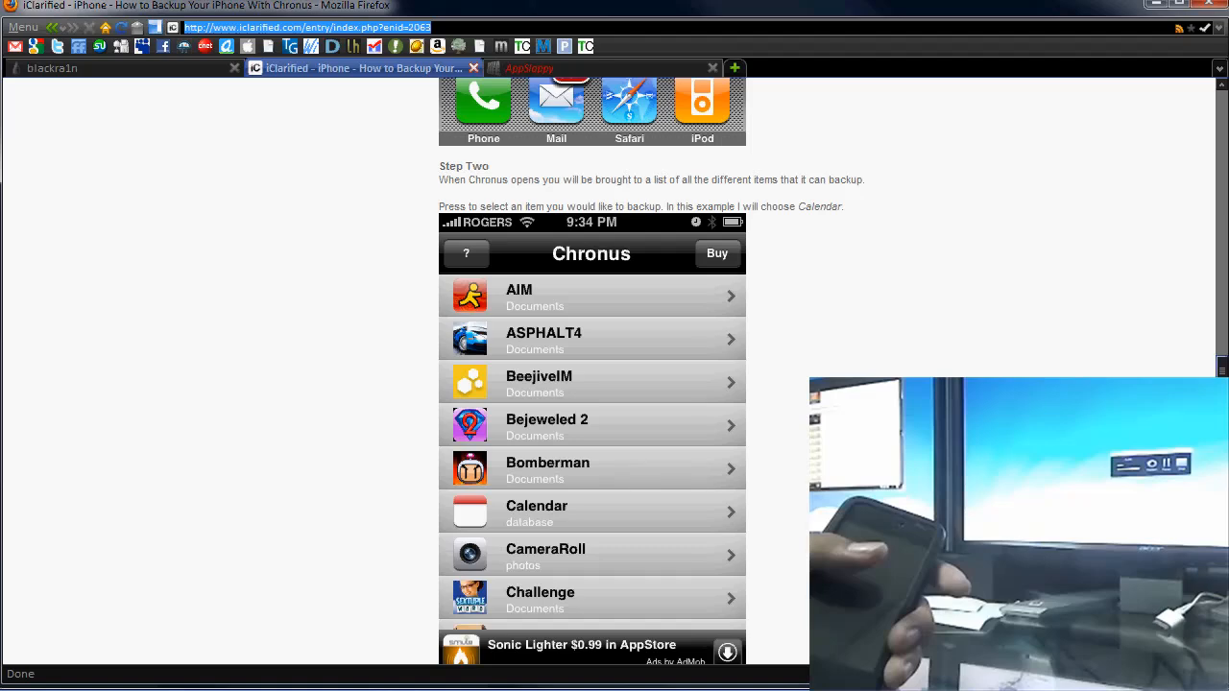
scroll(up, 3)
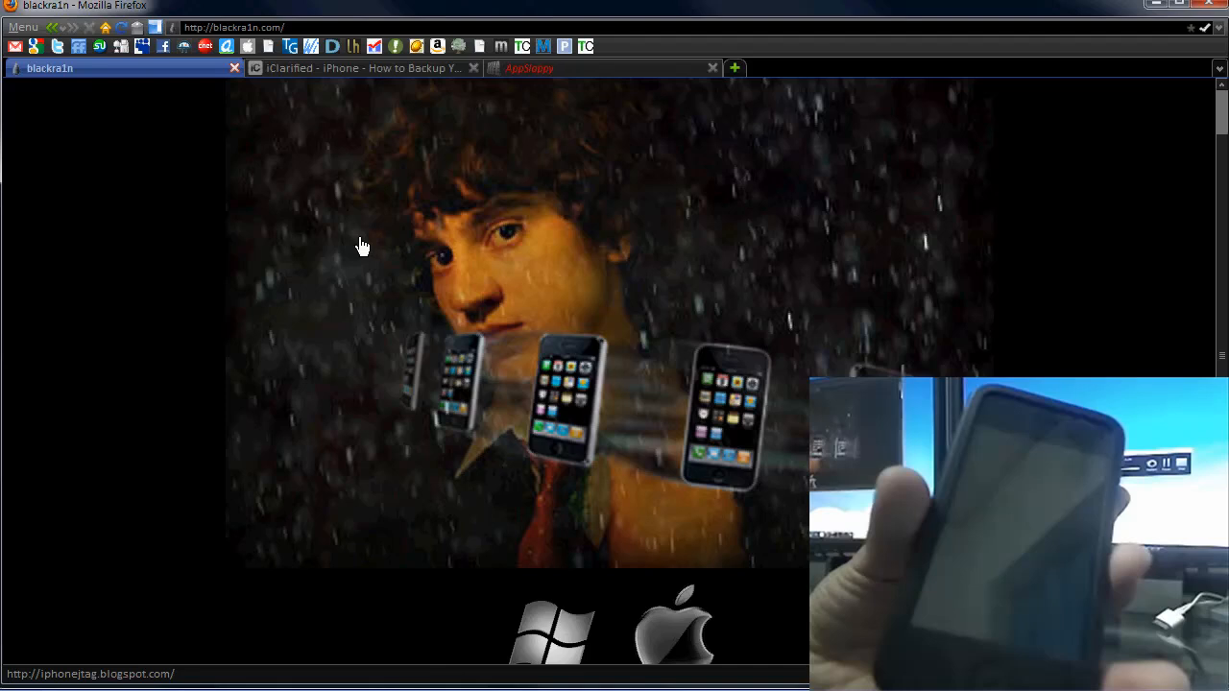
mouse_move(356, 241)
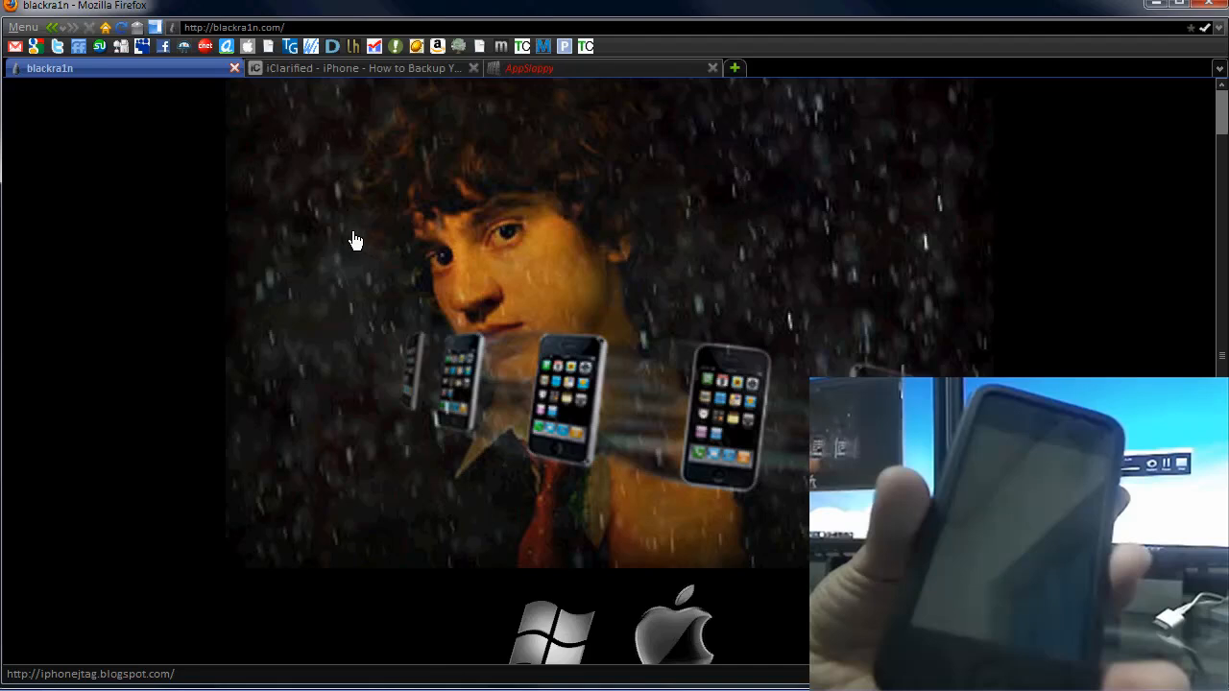
mouse_move(348, 241)
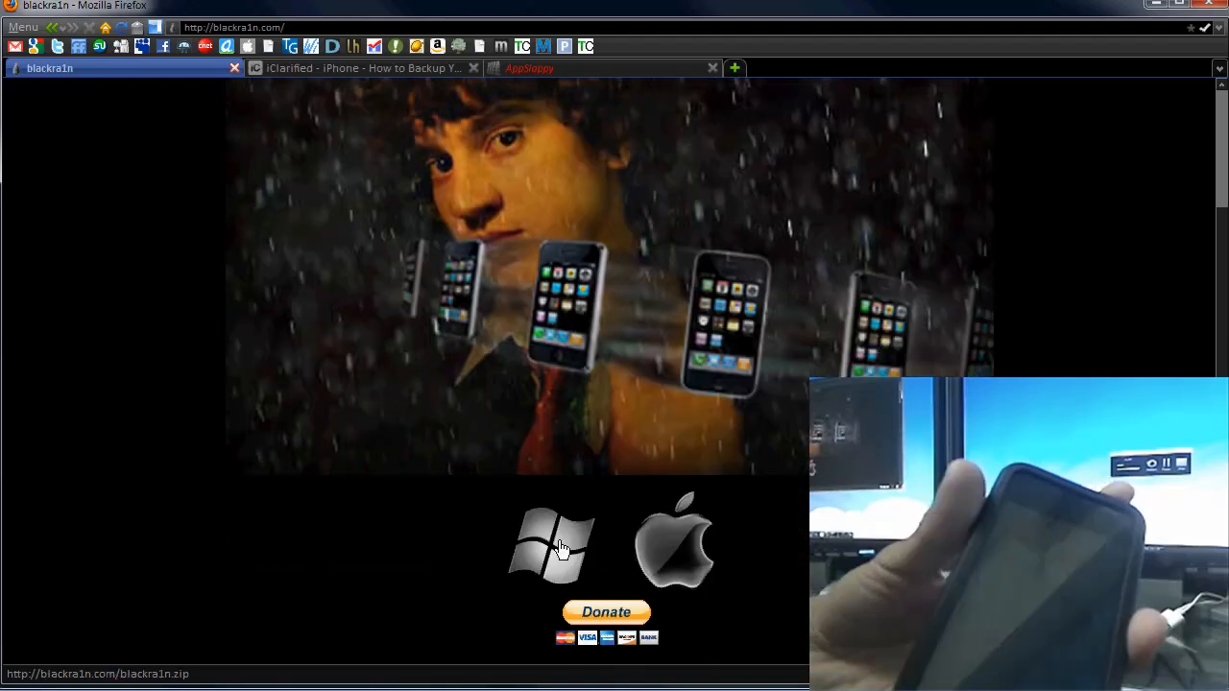
mouse_move(553, 545)
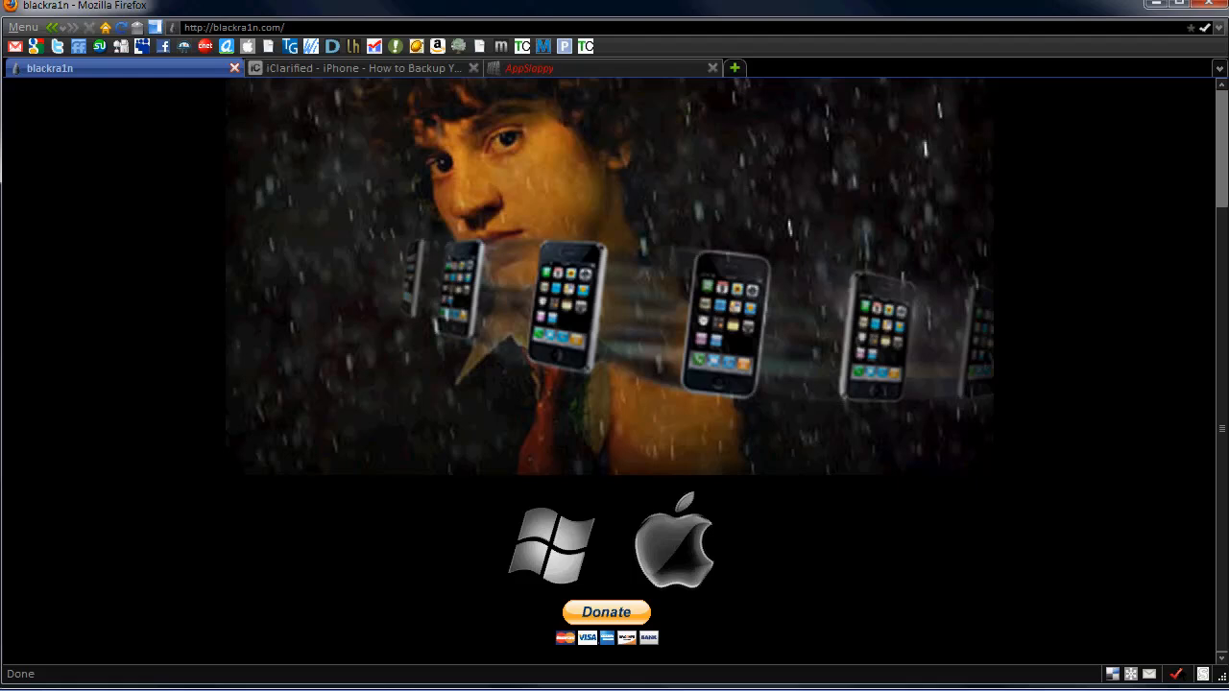
mouse_move(533, 150)
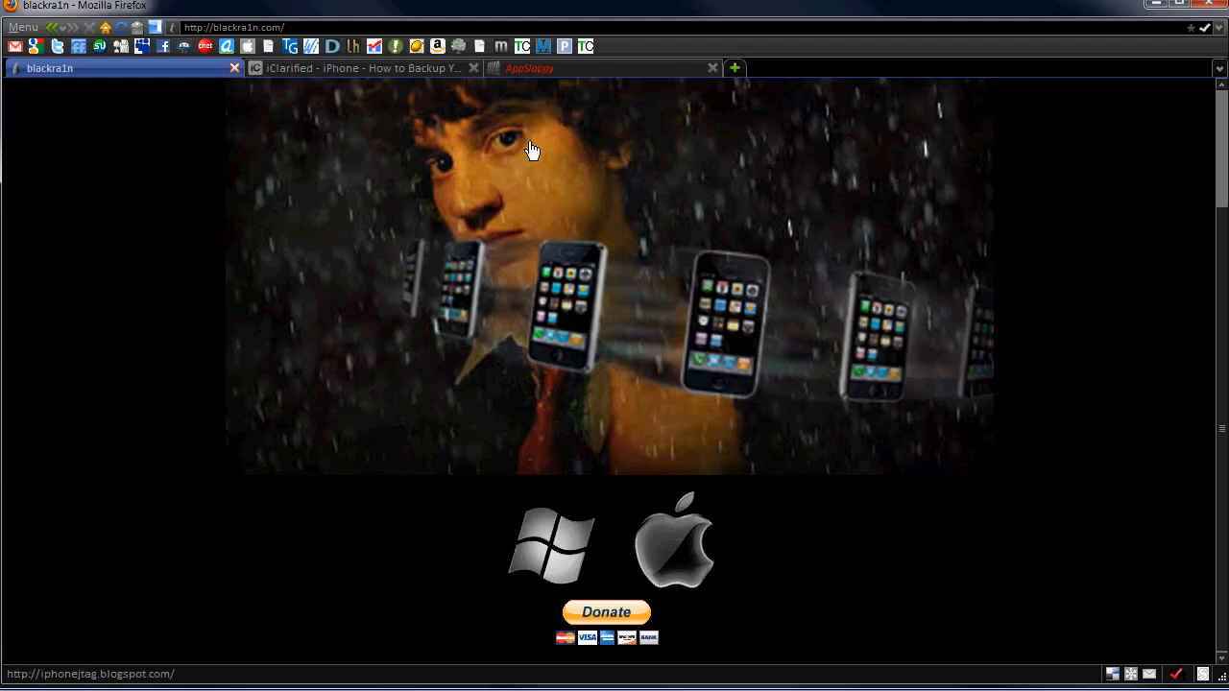
mouse_move(720, 176)
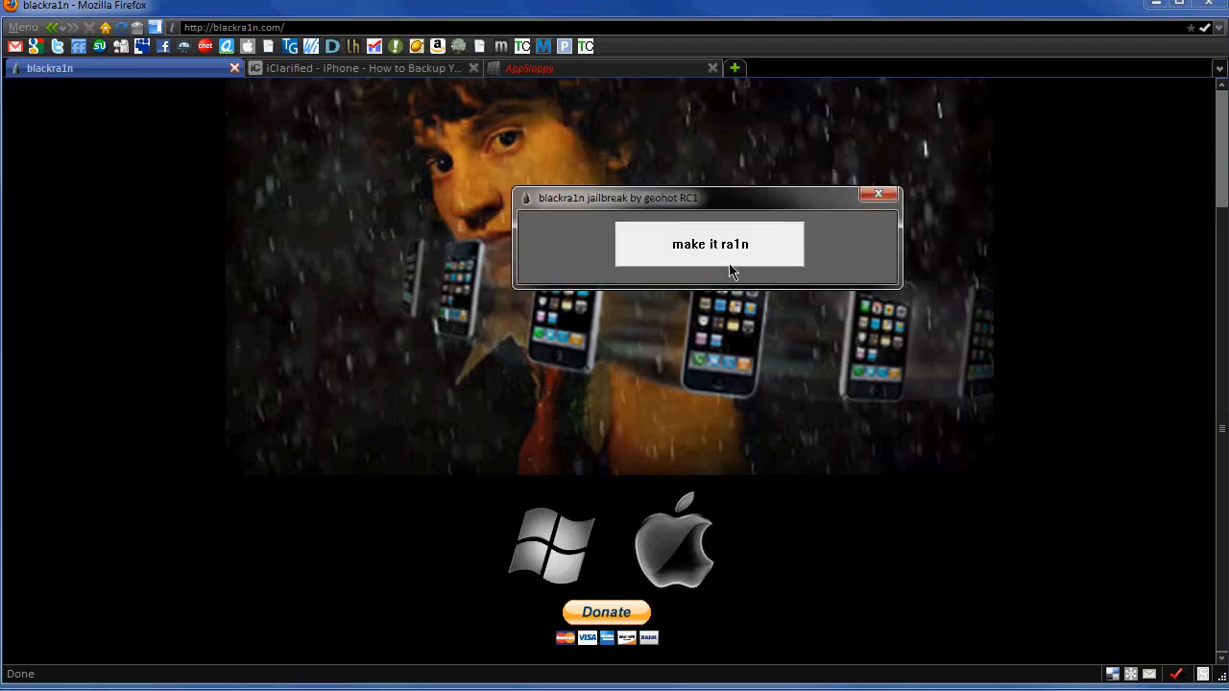
Step: Hit 'make it ra1n' to start jailbreaking the connected iPhone into recovery
click(709, 244)
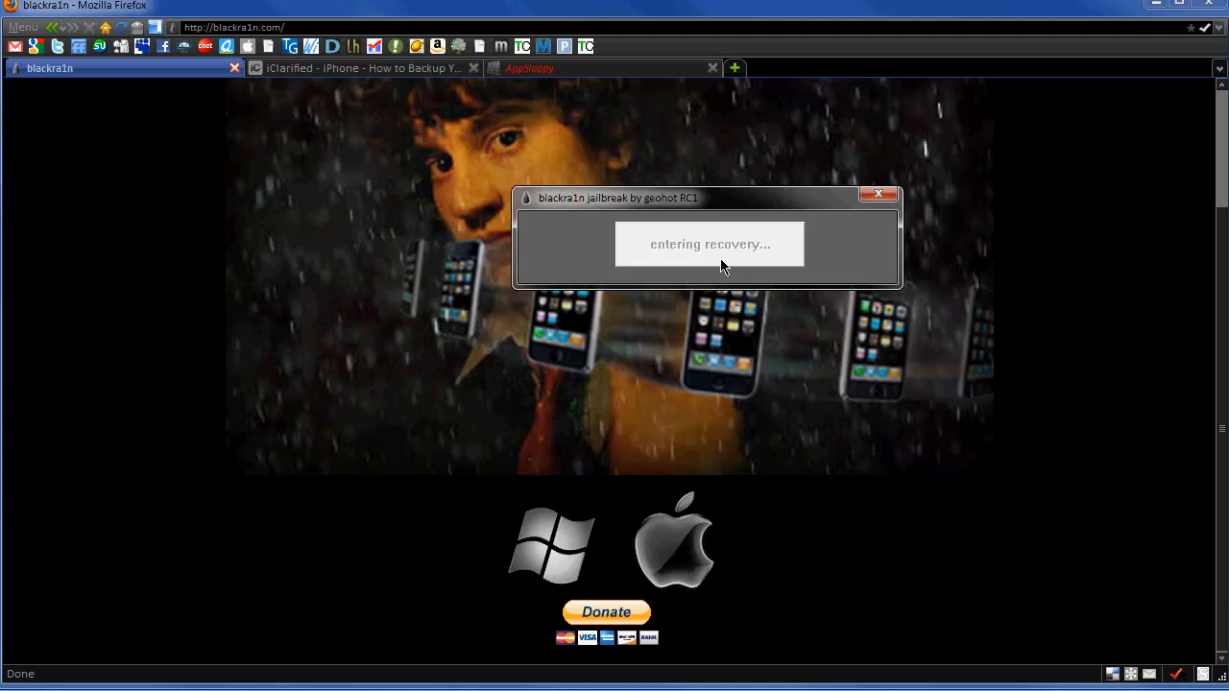
mouse_move(694, 225)
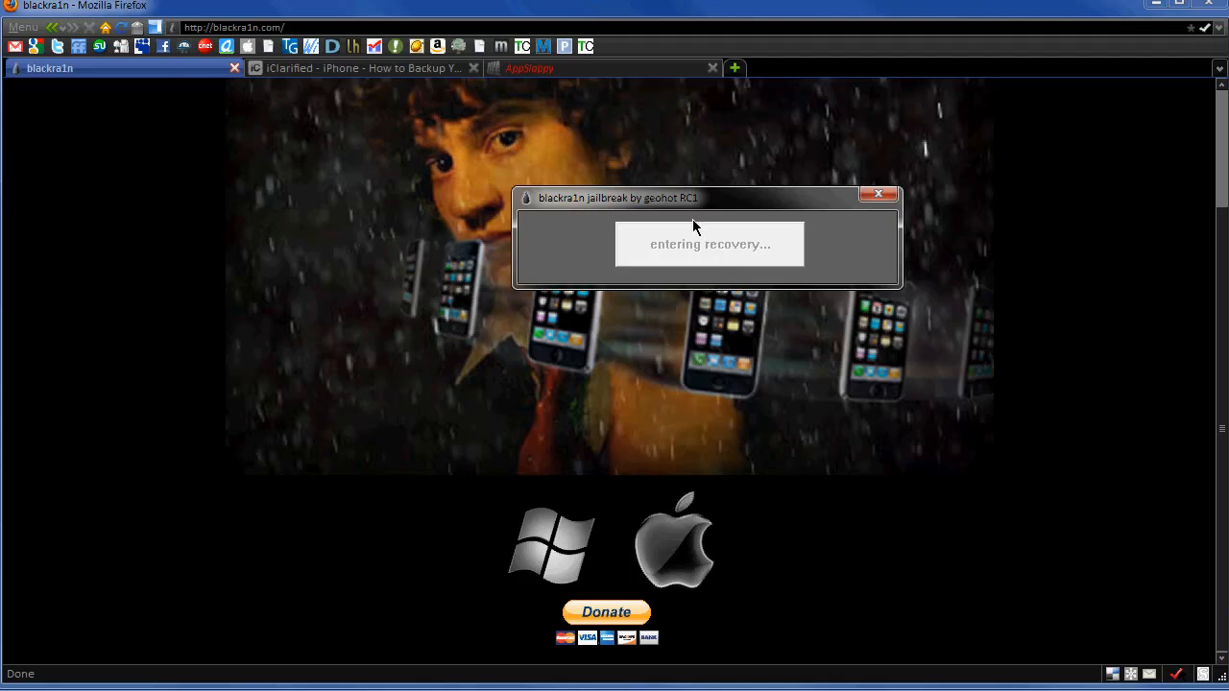
mouse_move(788, 209)
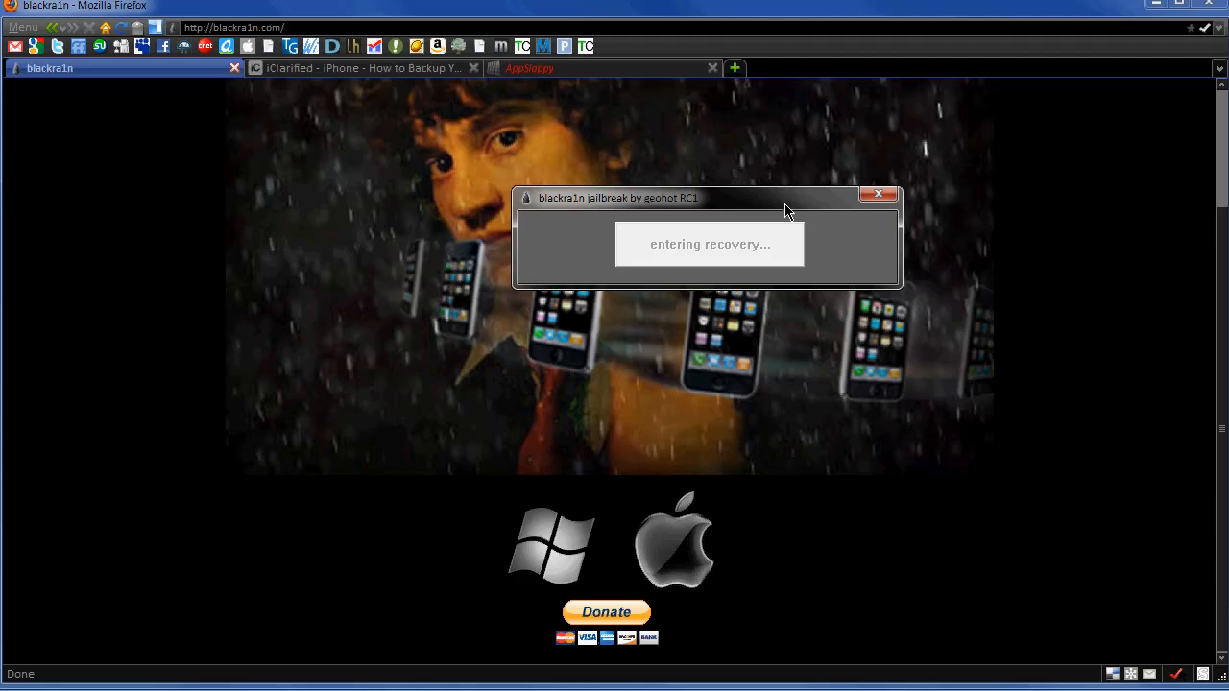
mouse_move(699, 274)
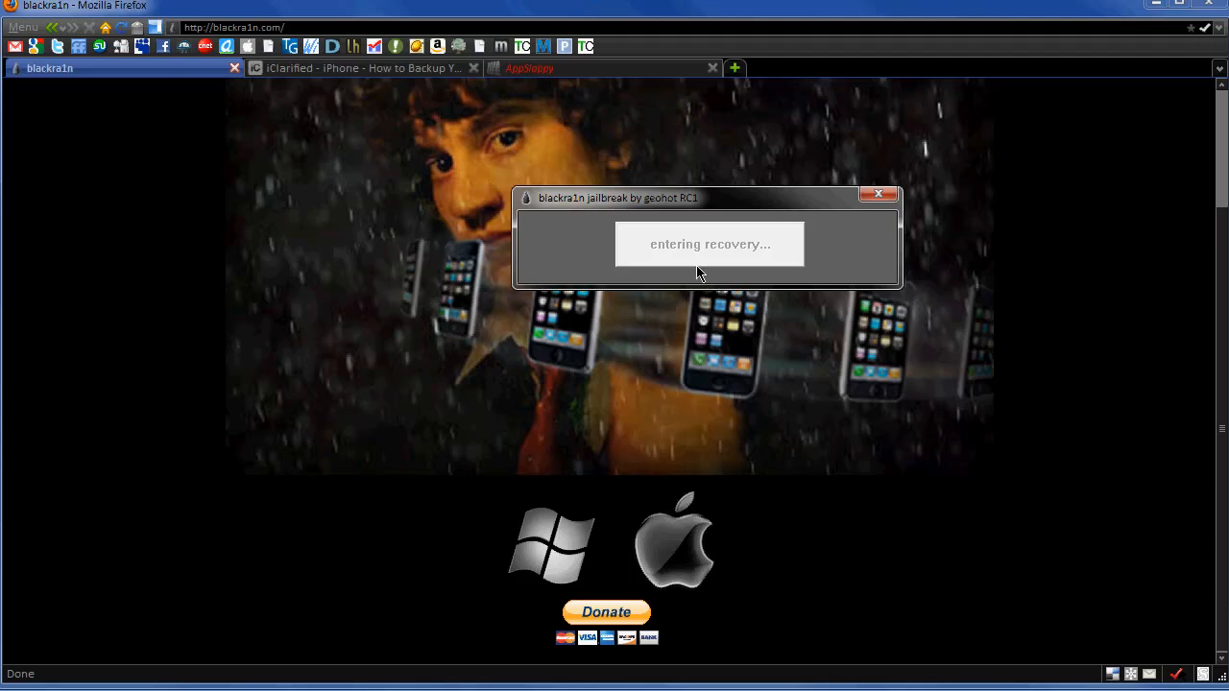
mouse_move(636, 215)
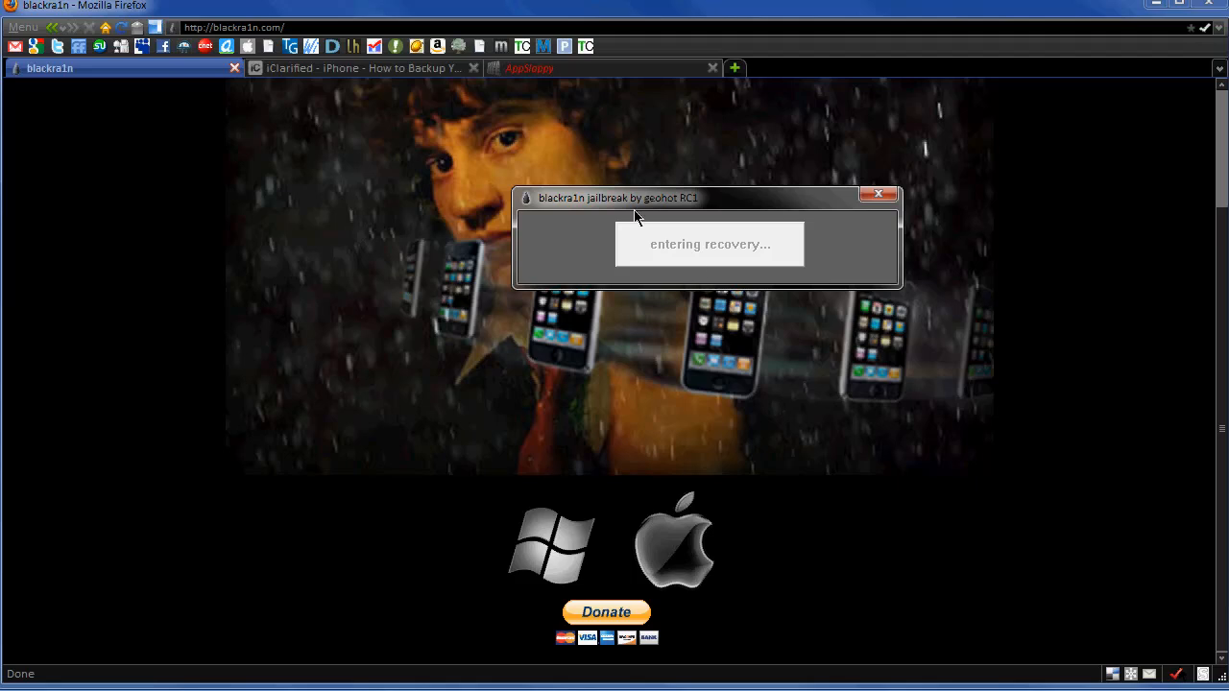
mouse_move(747, 250)
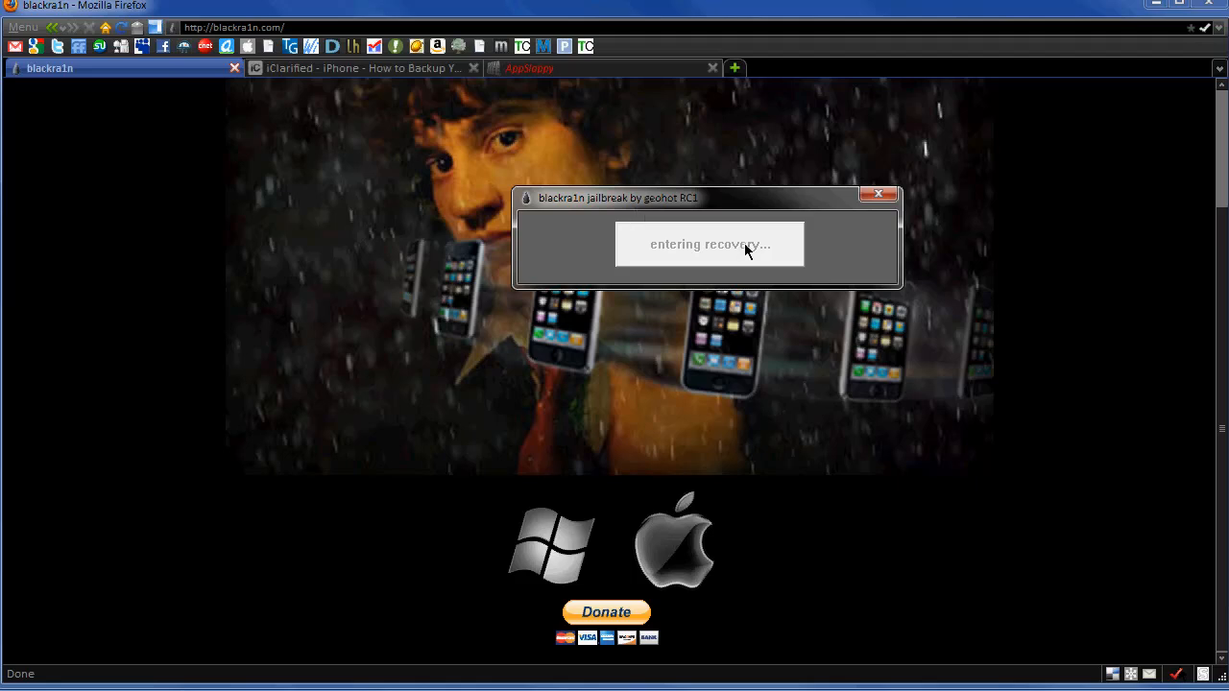
mouse_move(635, 237)
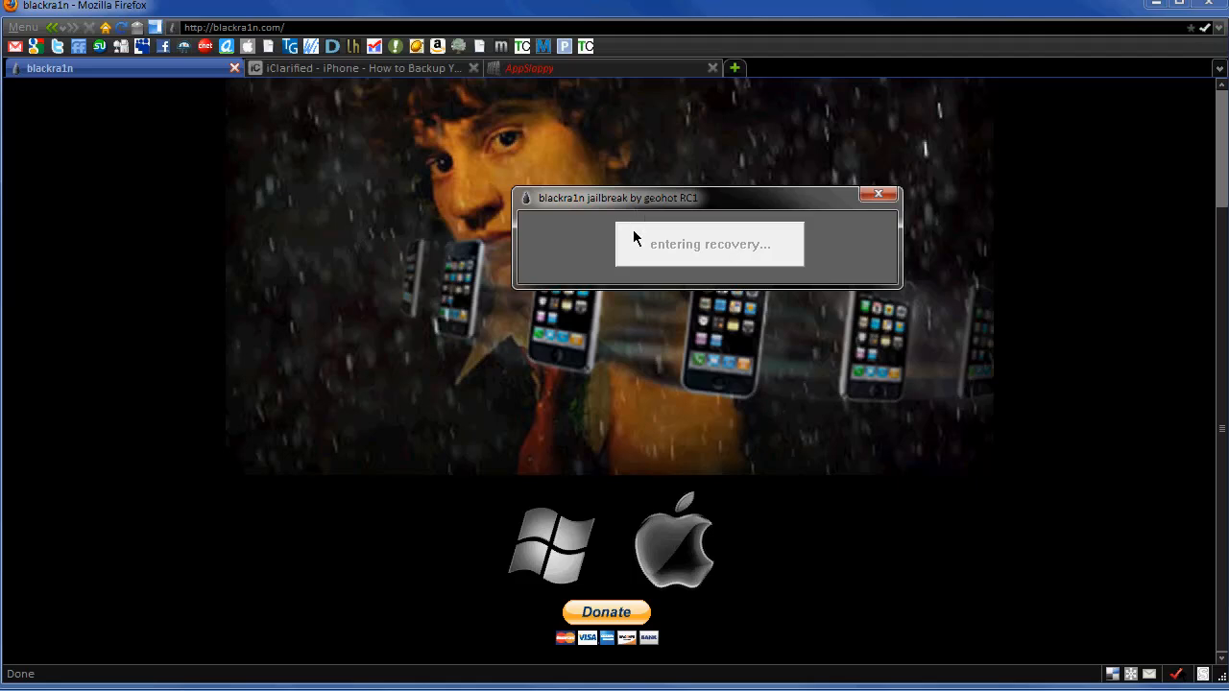
mouse_move(595, 234)
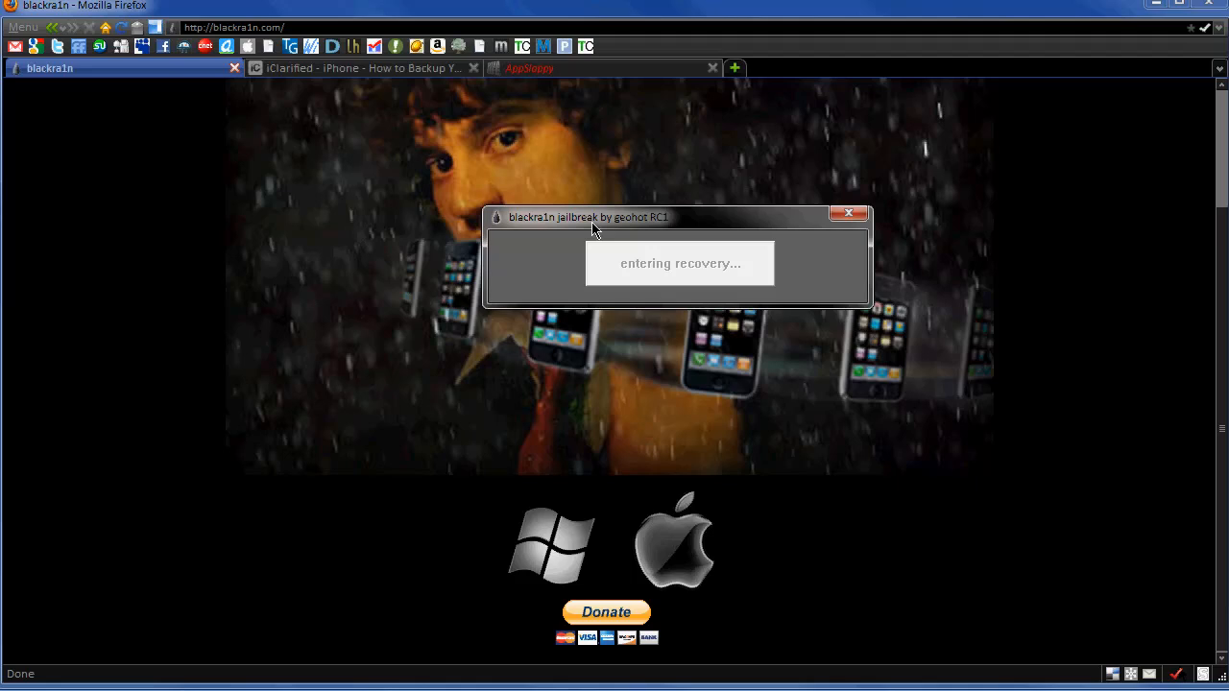
mouse_move(565, 208)
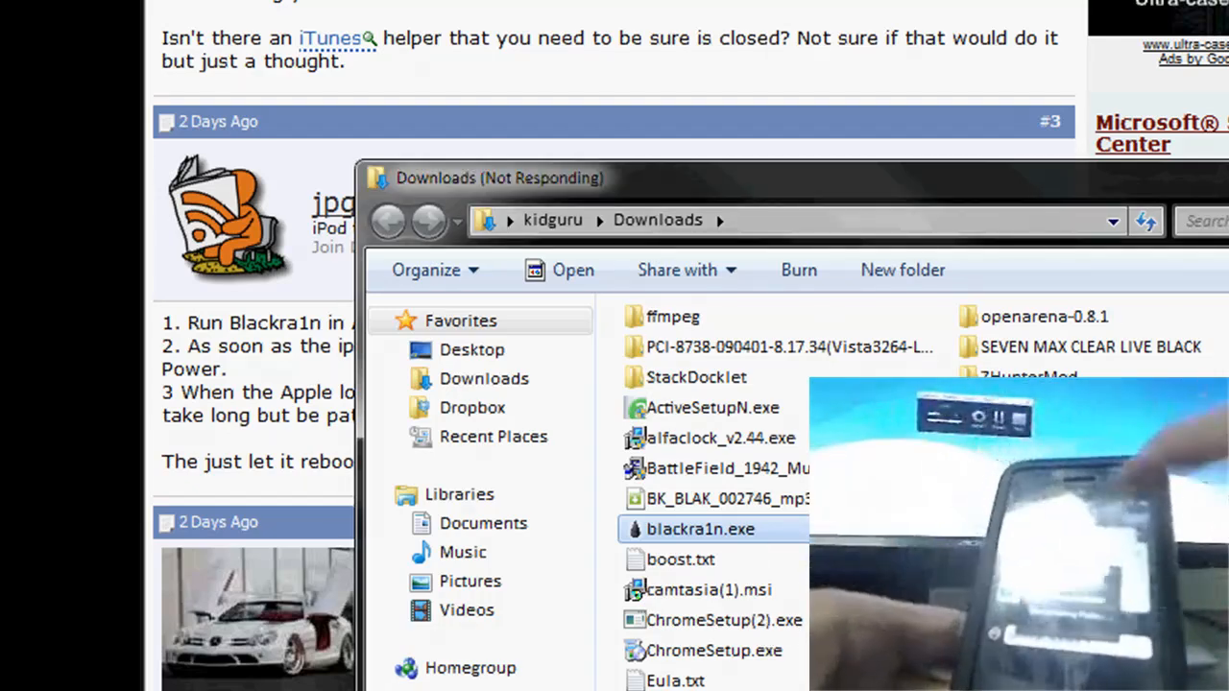
Step: Run blackra1n.exe again from the Downloads folder to finish the jailbreak
right_click(701, 529)
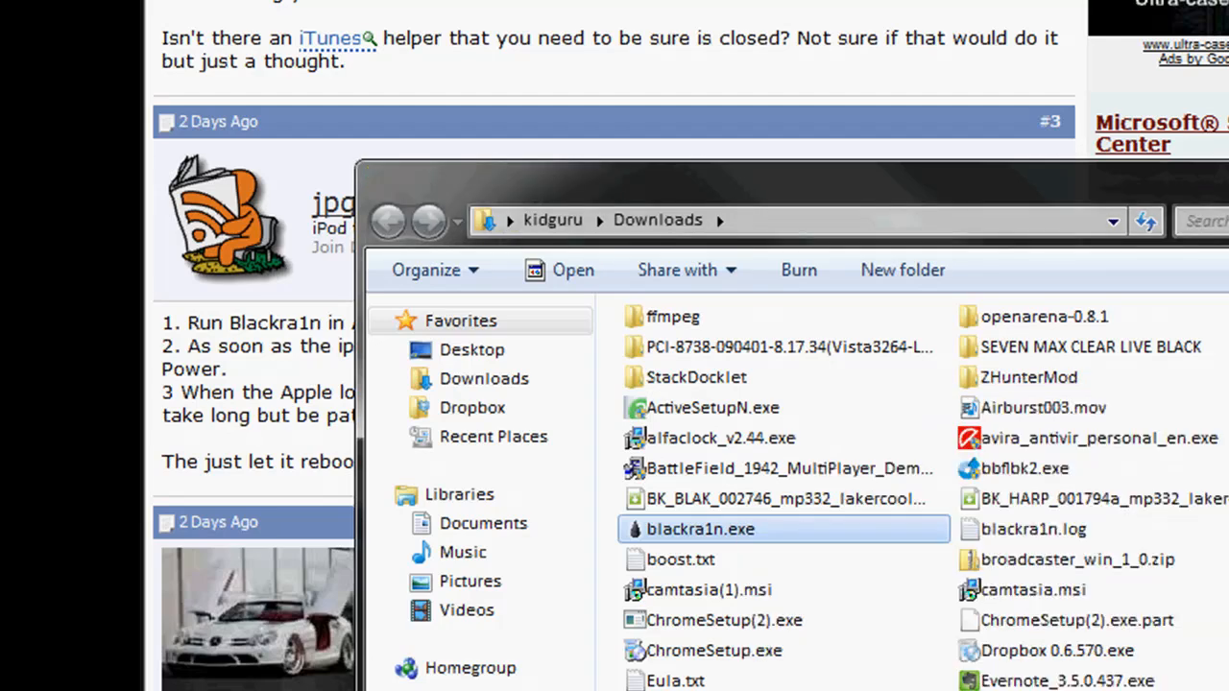
double_click(699, 529)
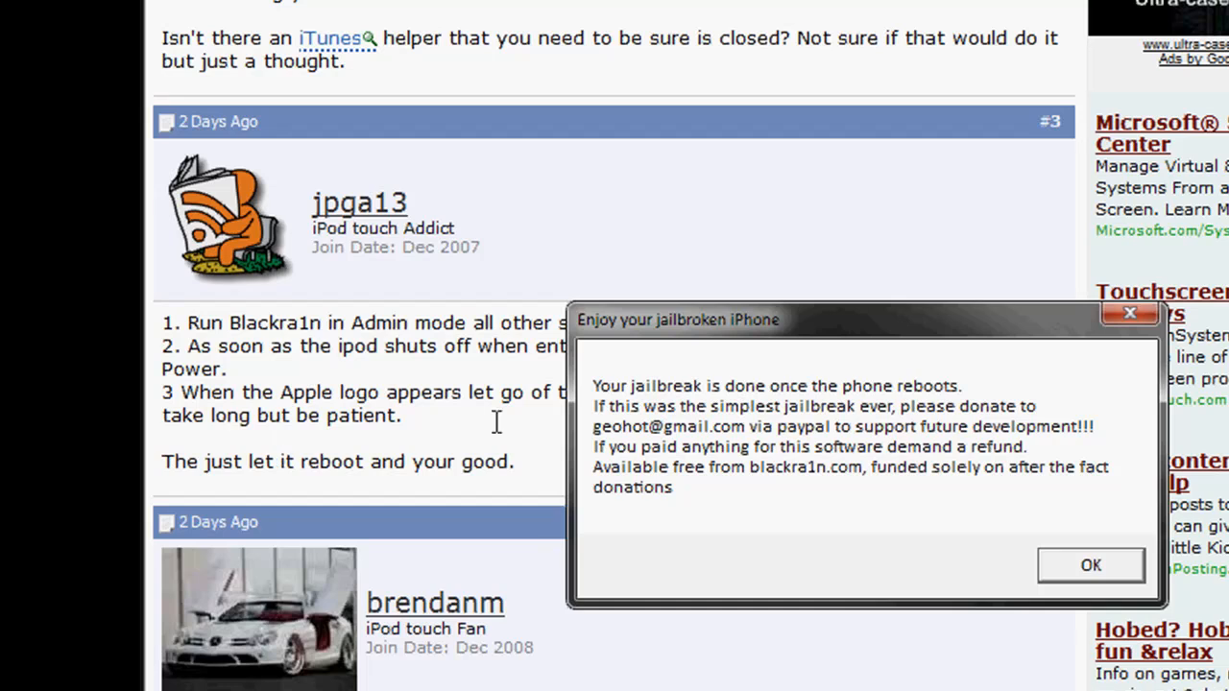
mouse_move(1124, 586)
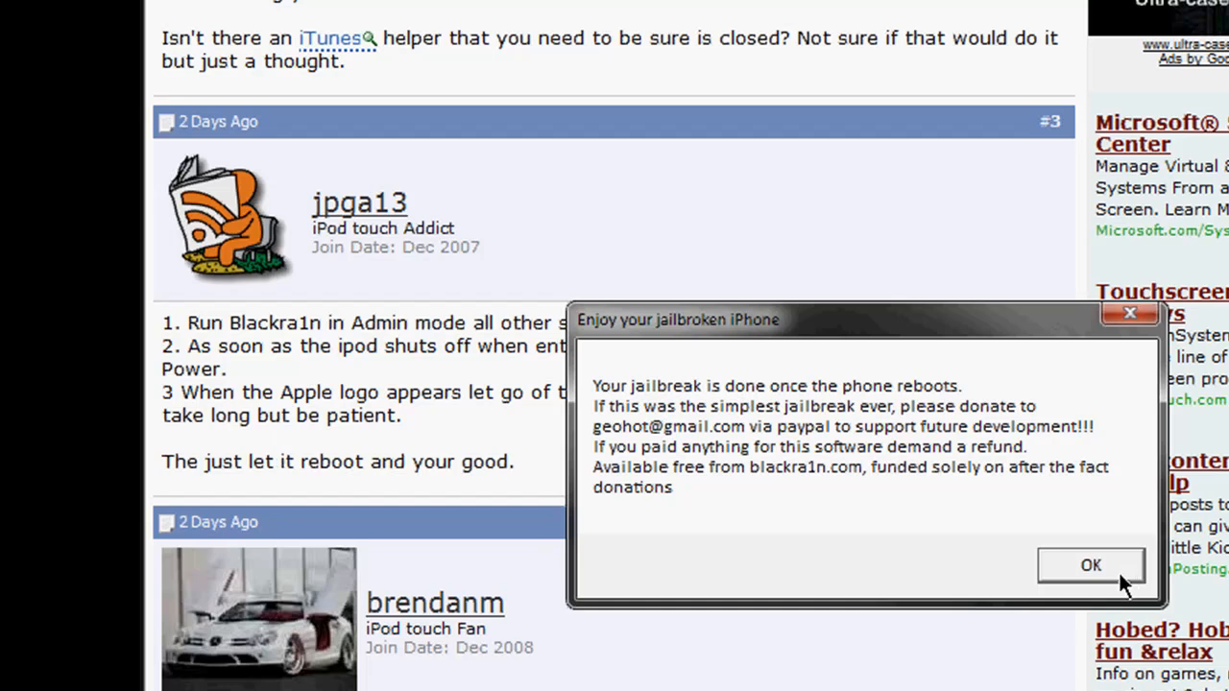